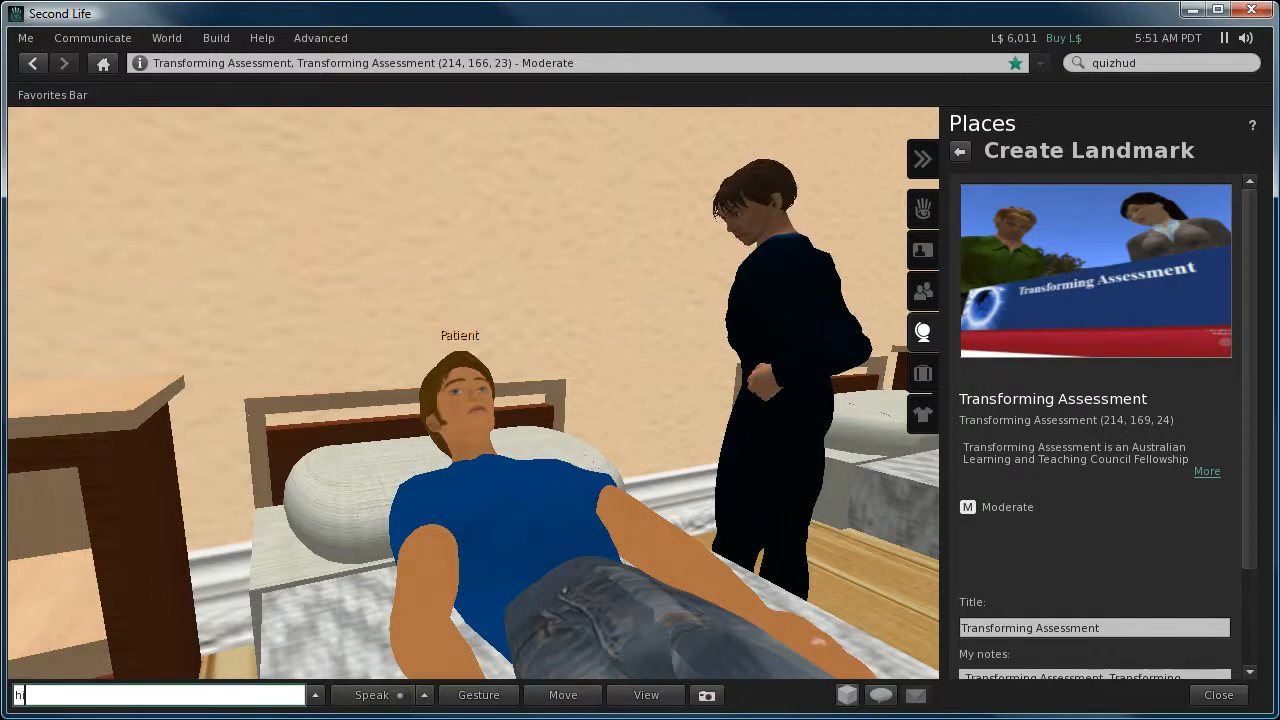
Send 'hi' to the virtual patient in chat.
{"action": "key", "text": "Return"}
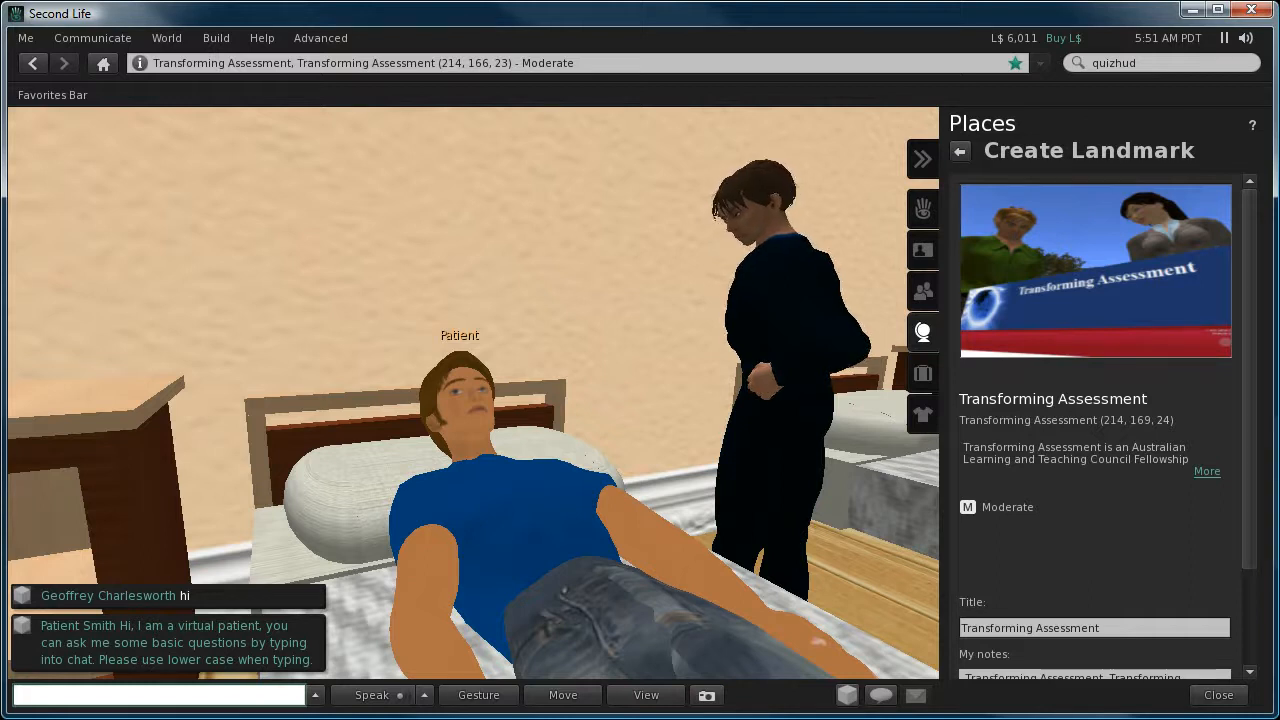
Ask the patient 'are you hungry?' and 'what would you like to eat for lunch'.
{"action": "type", "text": "are you"}
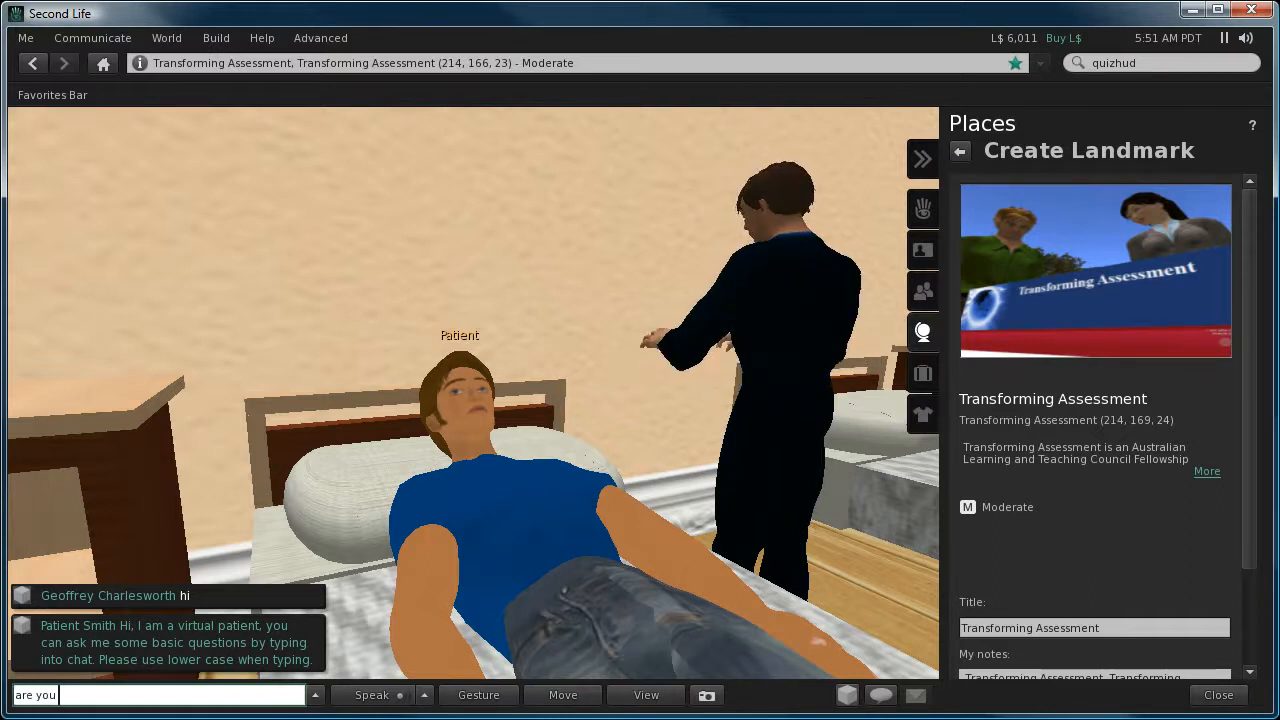
{"action": "type", "text": "hungry?"}
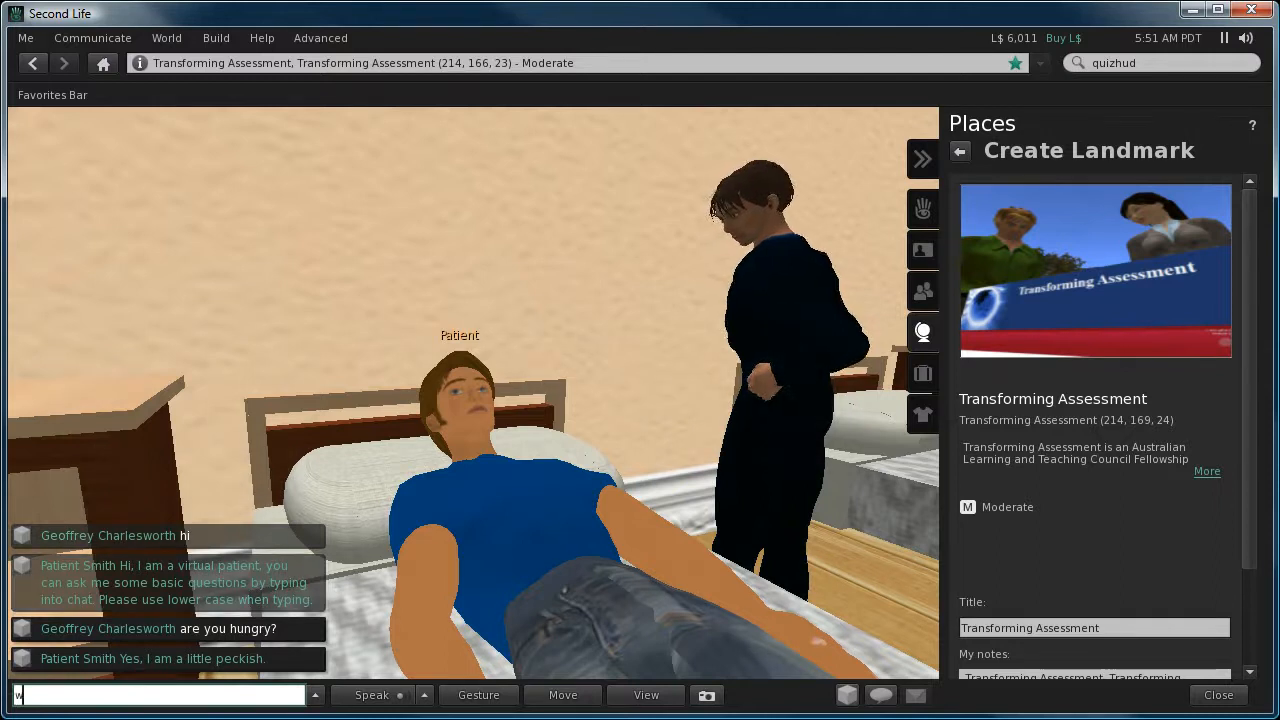
{"action": "type", "text": "what would"}
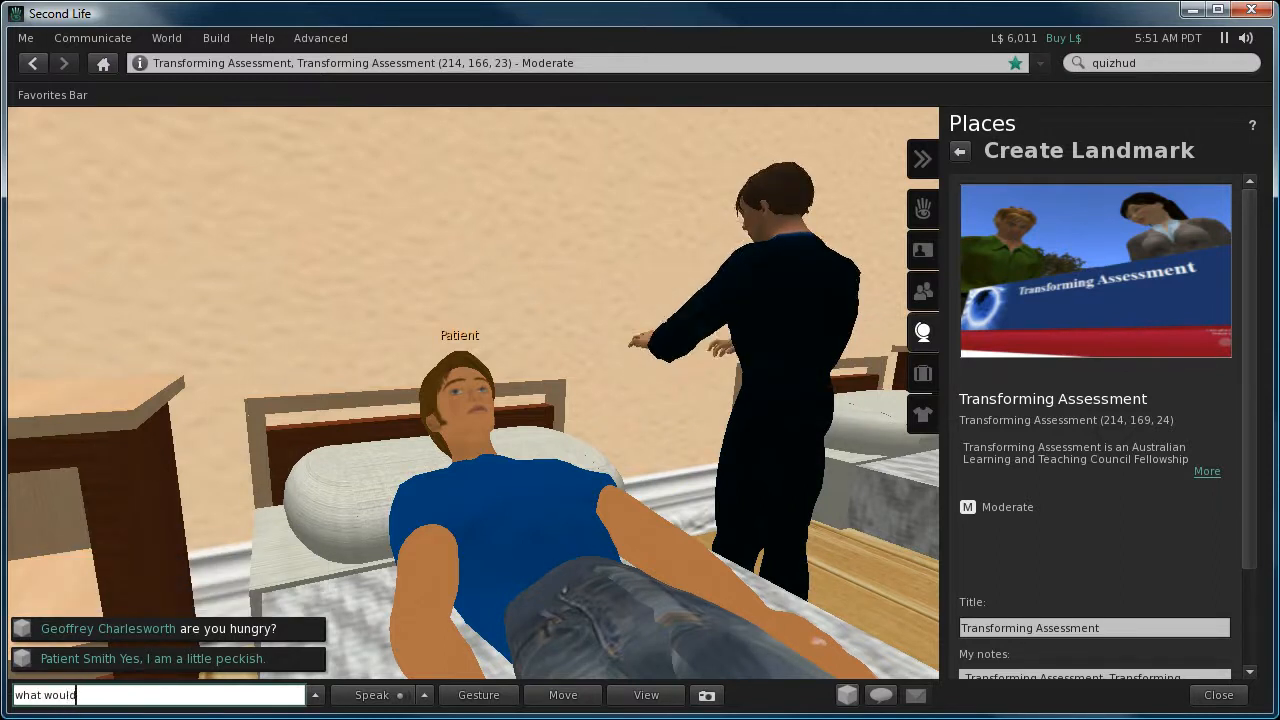
{"action": "type", "text": "you like to"}
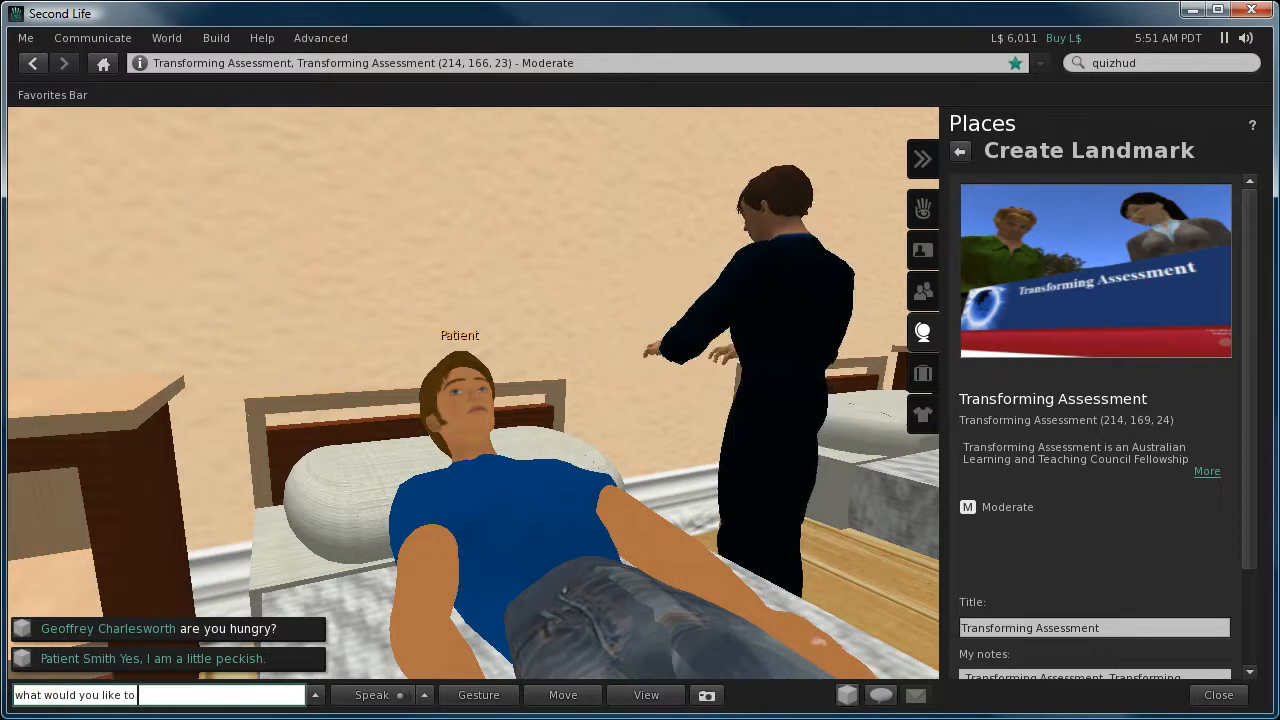
{"action": "type", "text": "eat for"}
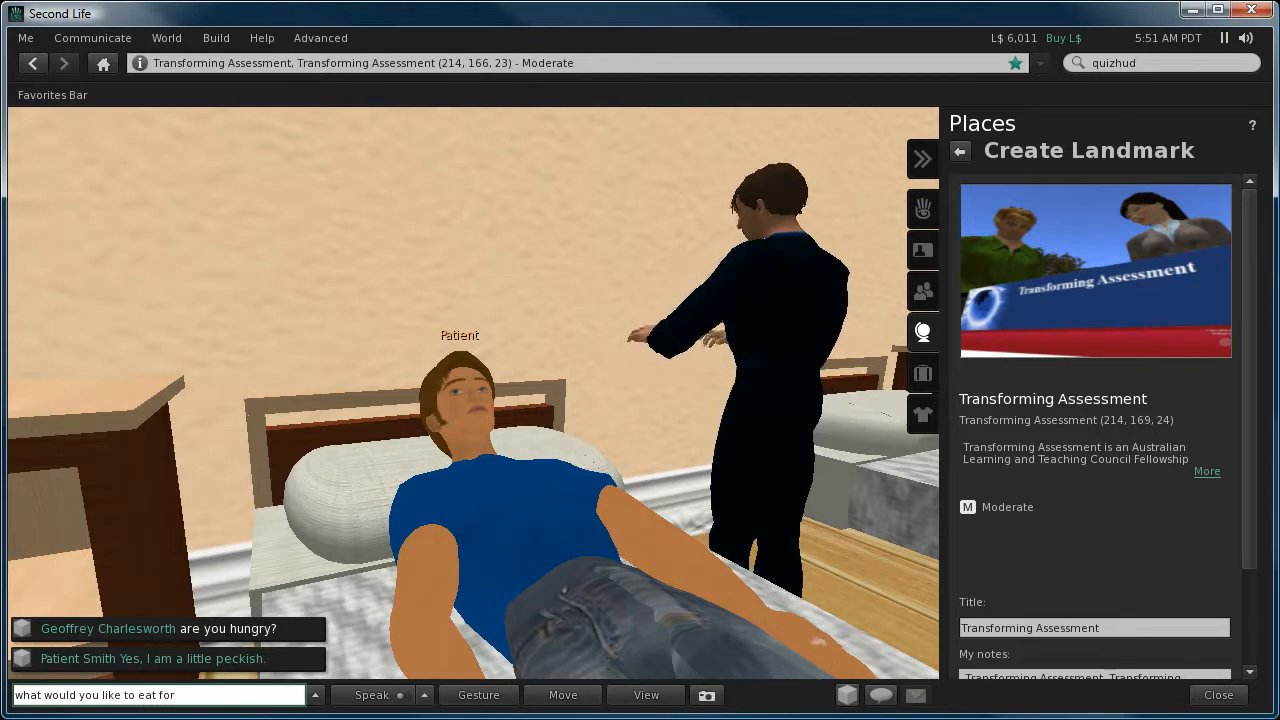
{"action": "type", "text": "lunch"}
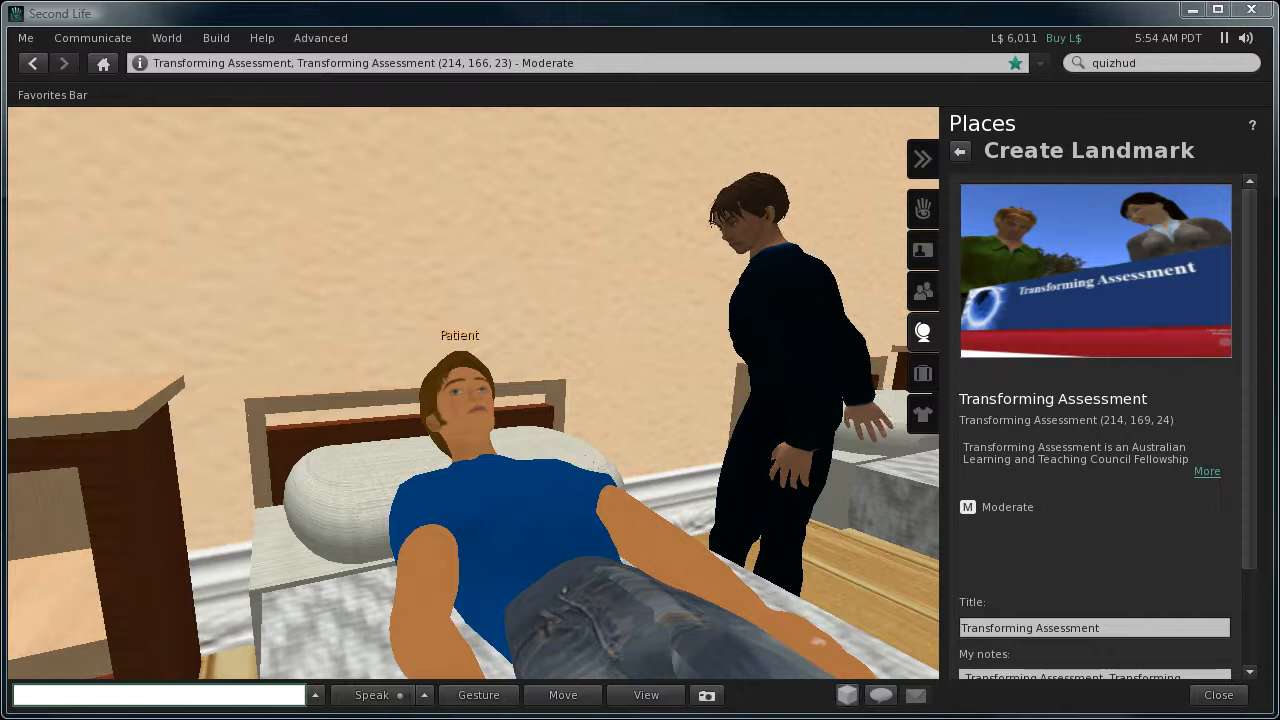
Edit only the patient's head prim and open its patient_speech notecard.
{"action": "right_click", "coordinate": [460, 430]}
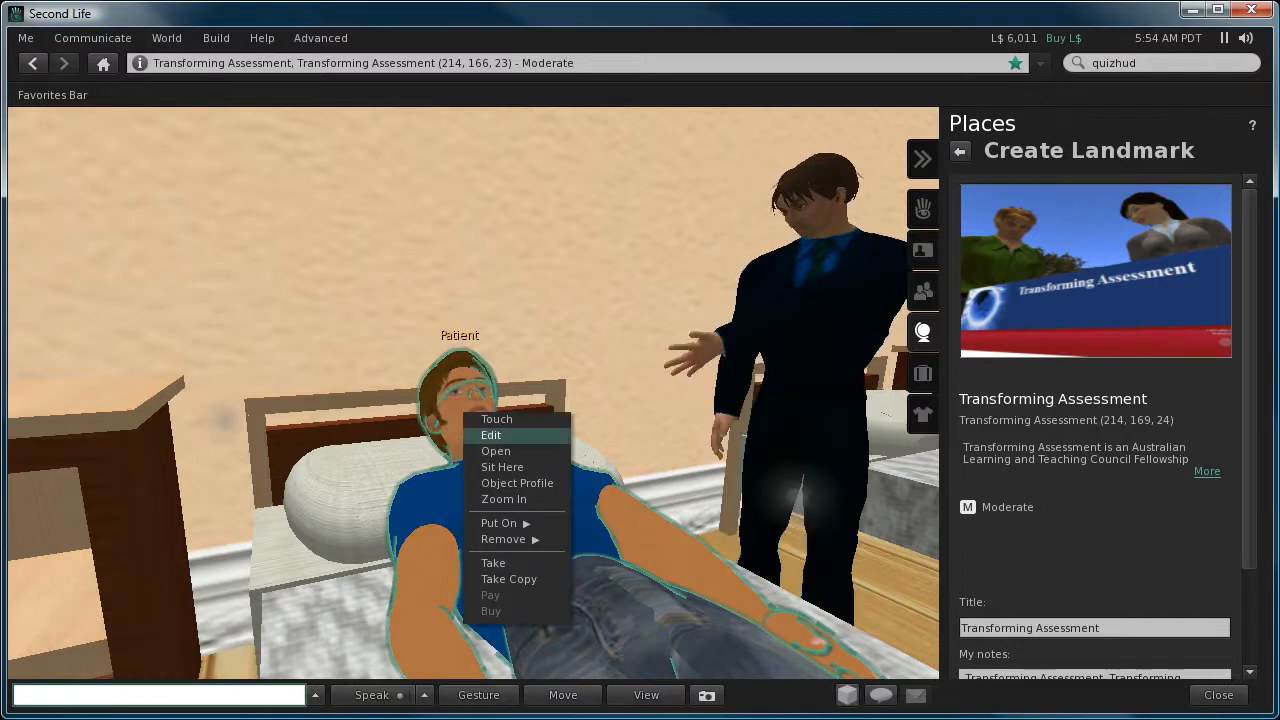
{"action": "left_click", "coordinate": [491, 434]}
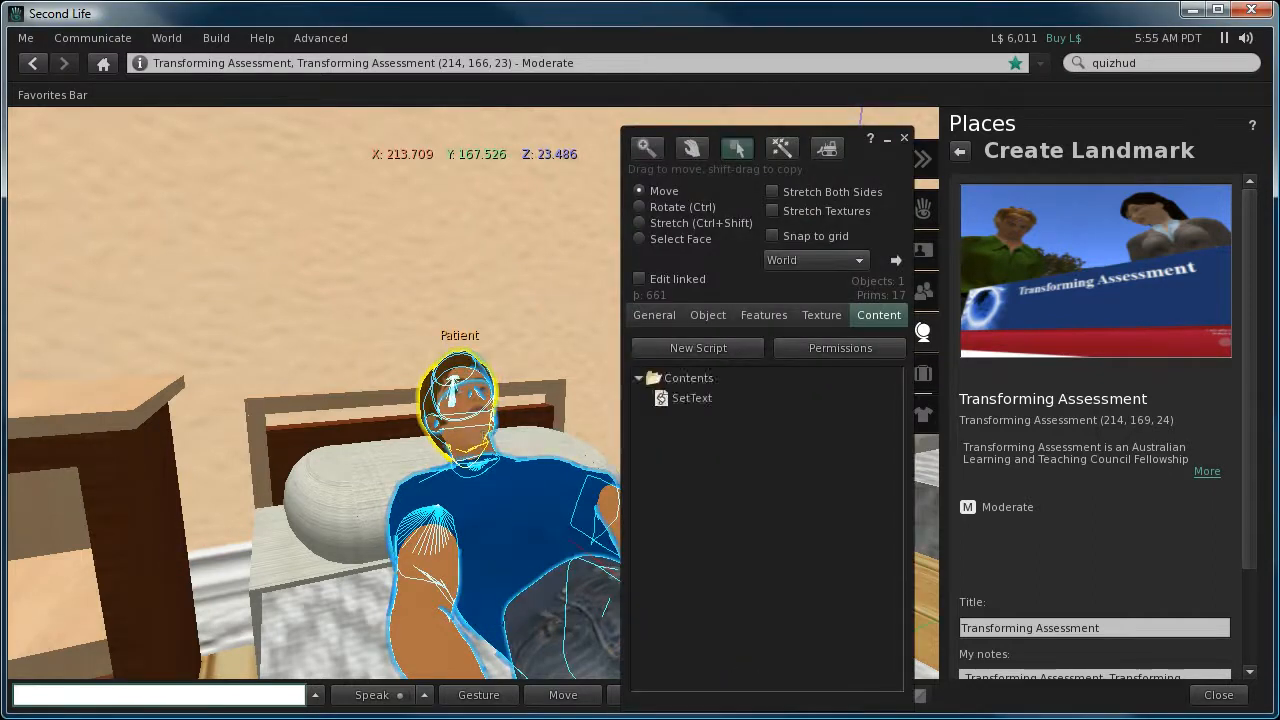
{"action": "left_click", "coordinate": [639, 278]}
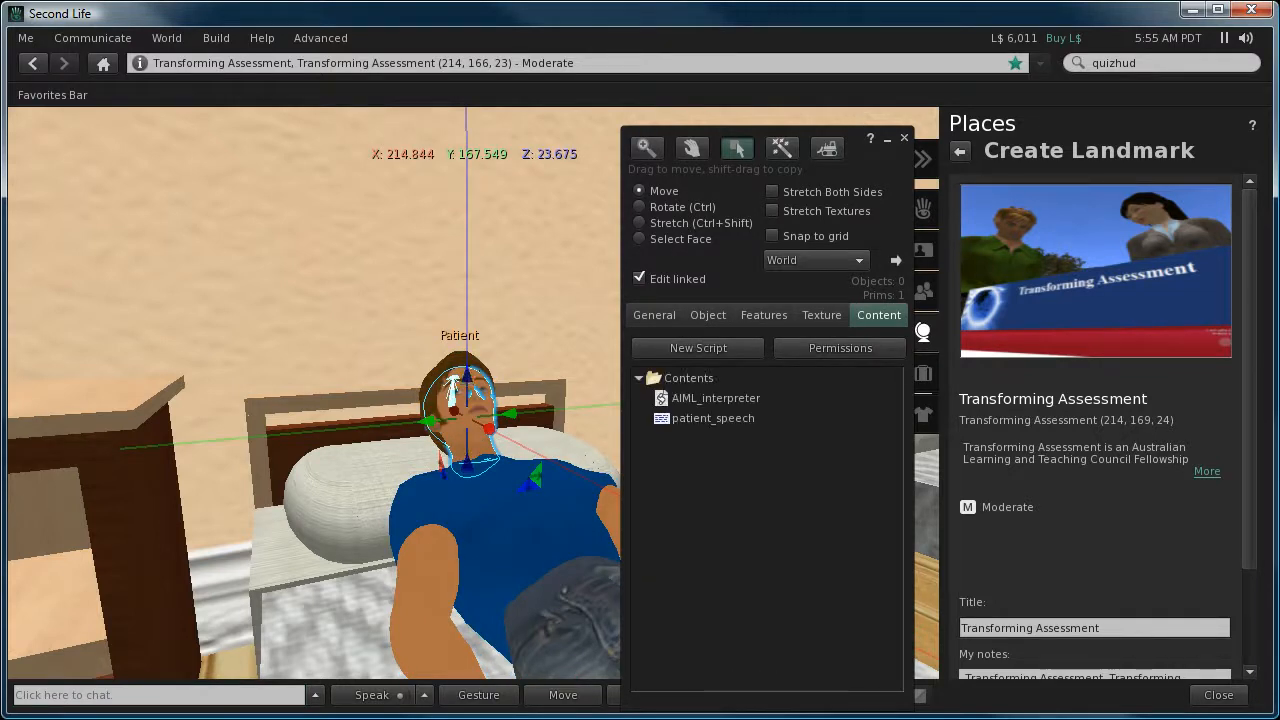
{"action": "left_click", "coordinate": [713, 417]}
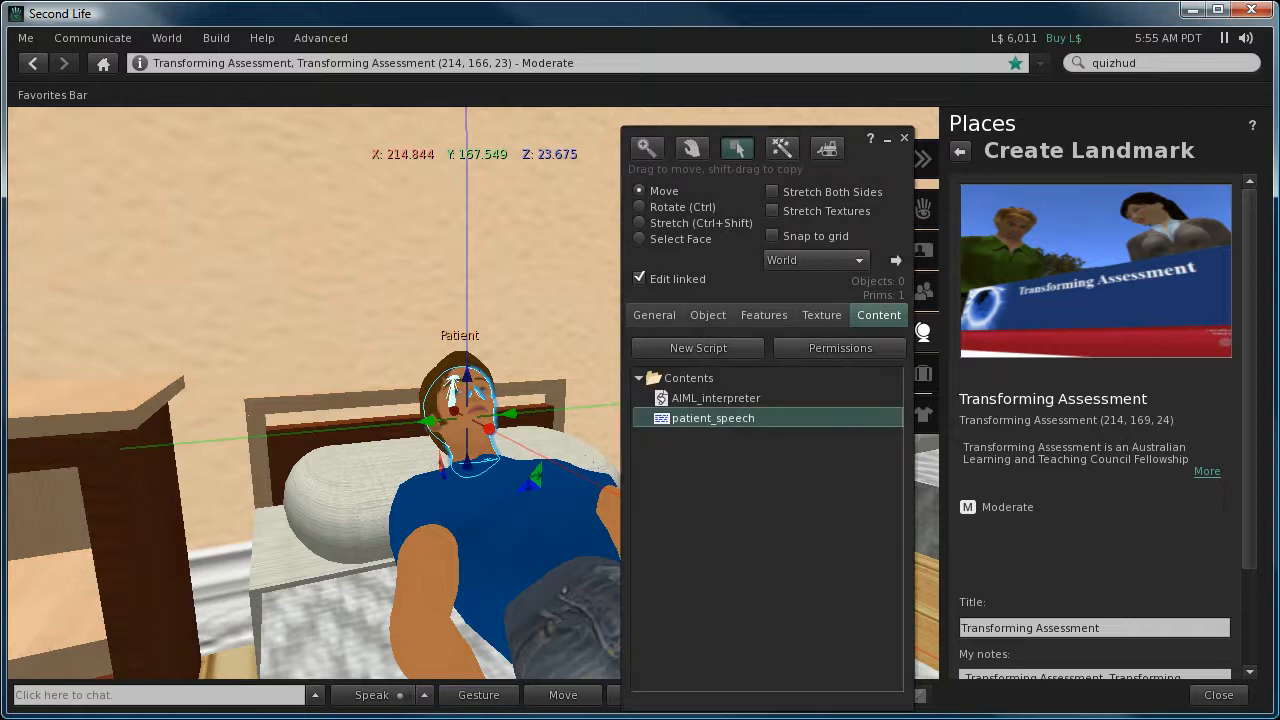
{"action": "double_click", "coordinate": [713, 417]}
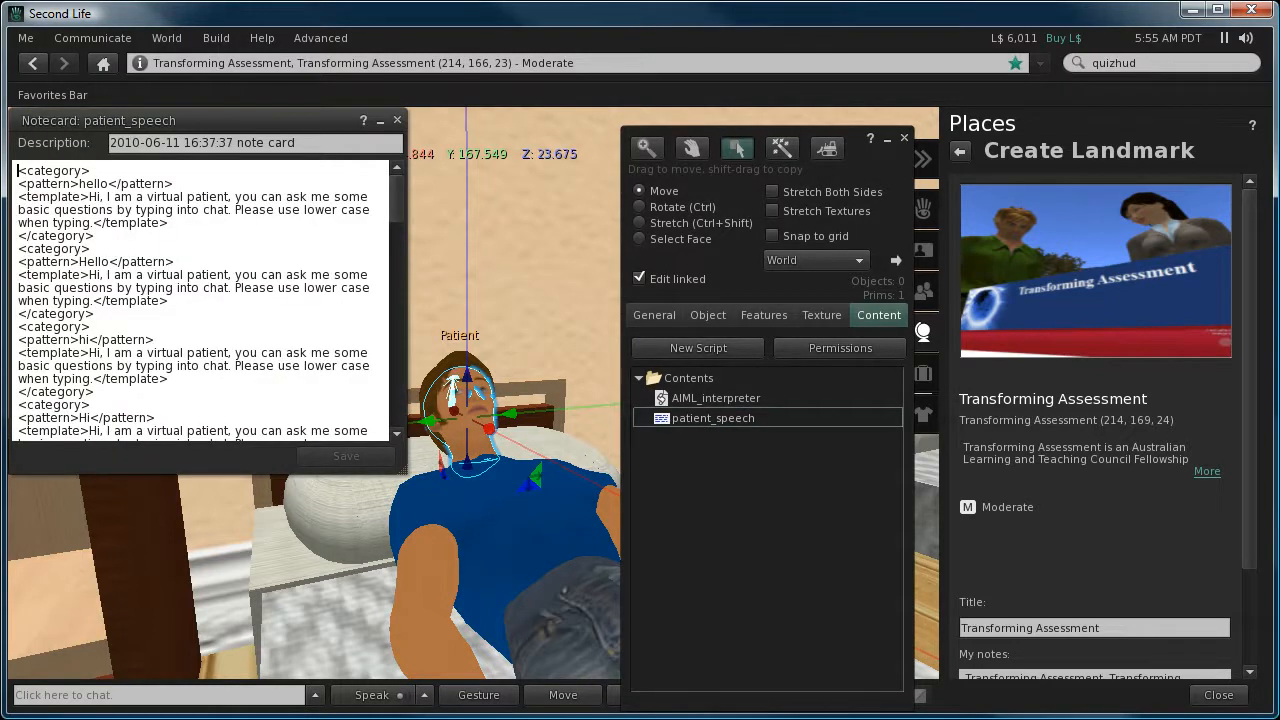
{"action": "scroll", "scroll_direction": "down", "scroll_amount": 3}
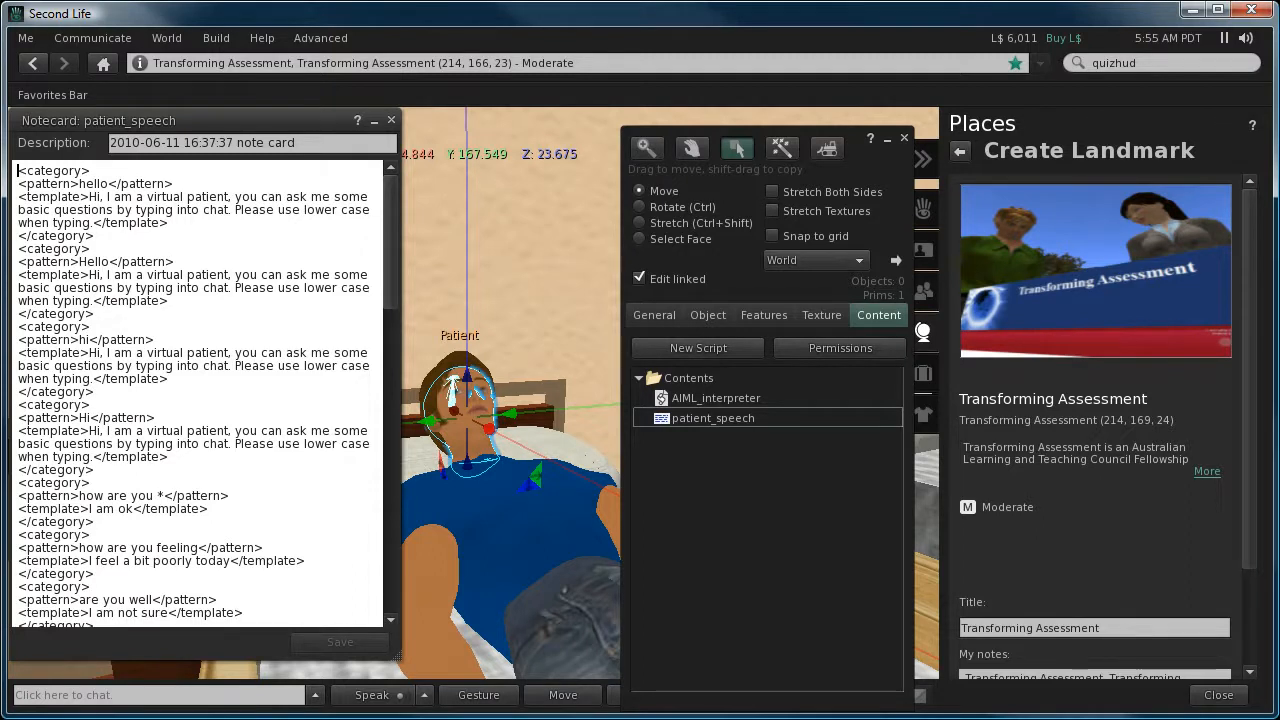
{"action": "scroll", "scroll_direction": "down", "scroll_amount": 3}
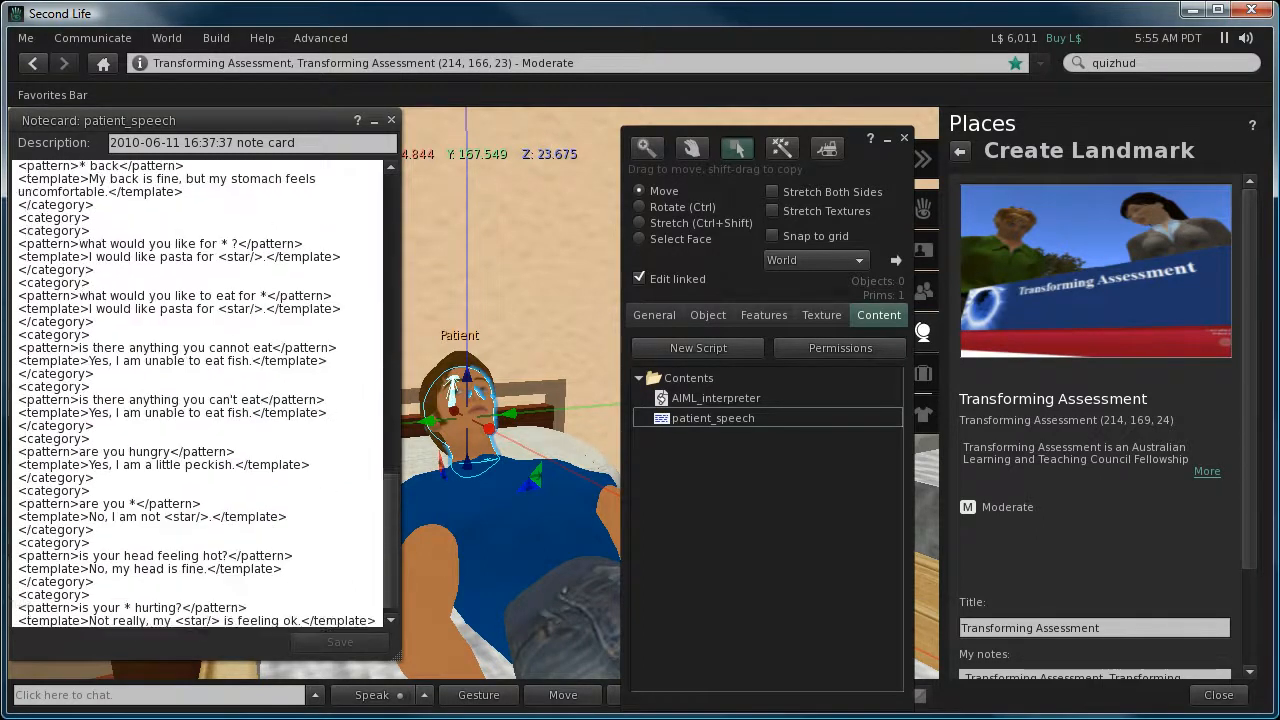
{"action": "scroll", "scroll_direction": "up", "scroll_amount": 3}
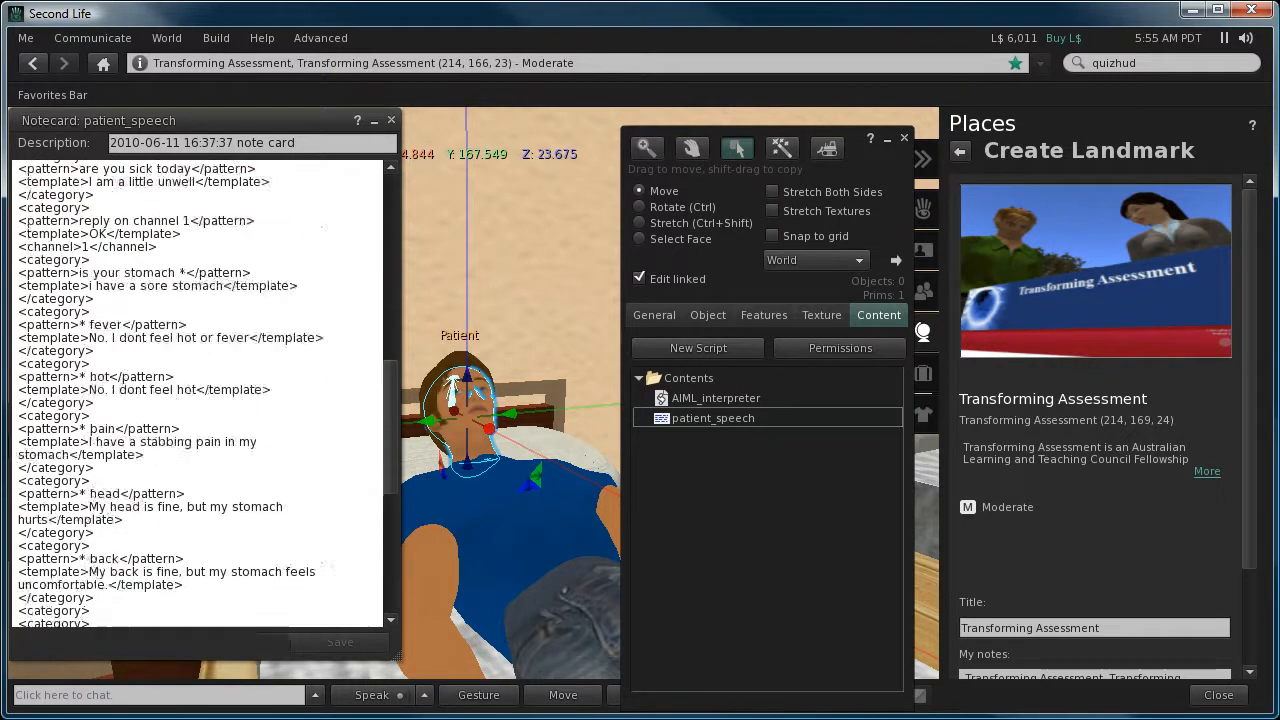
{"action": "scroll", "scroll_direction": "up", "scroll_amount": 3}
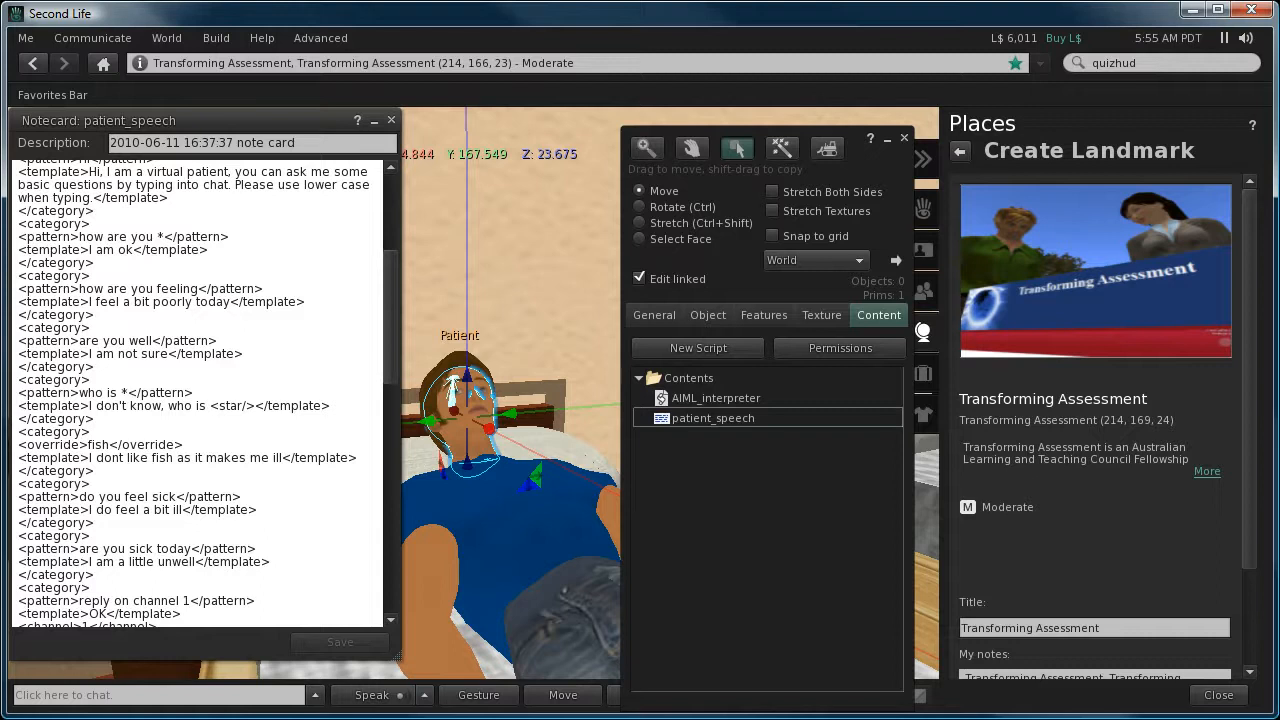
{"action": "left_click", "coordinate": [391, 120]}
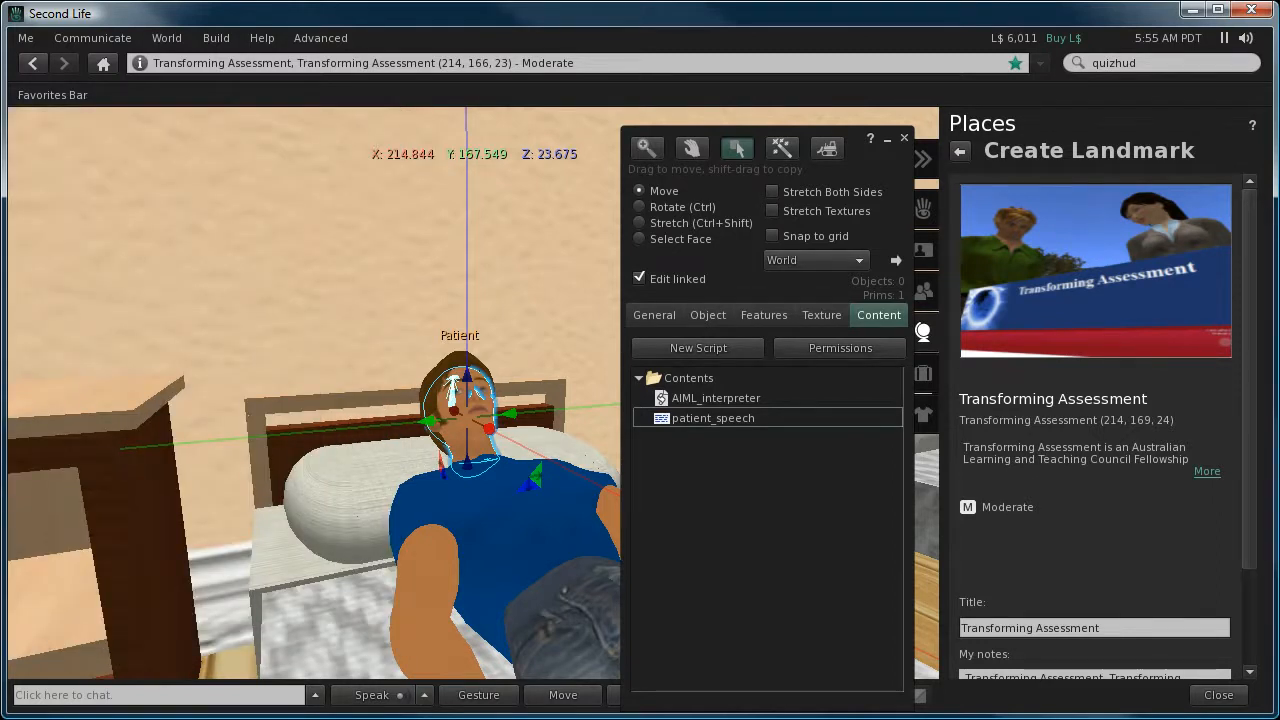
Open the AIML_interpreter script from the head's contents, then close the Build/Edit floater.
{"action": "double_click", "coordinate": [716, 397]}
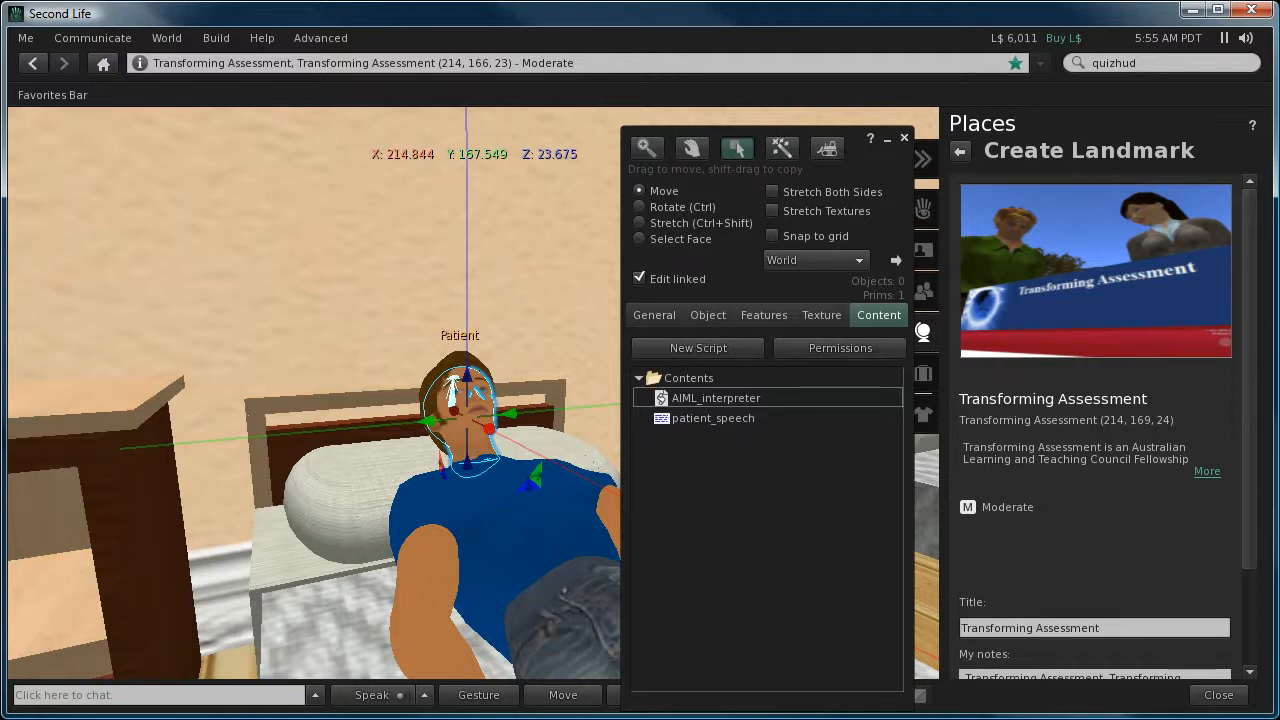
{"action": "left_click", "coordinate": [904, 137]}
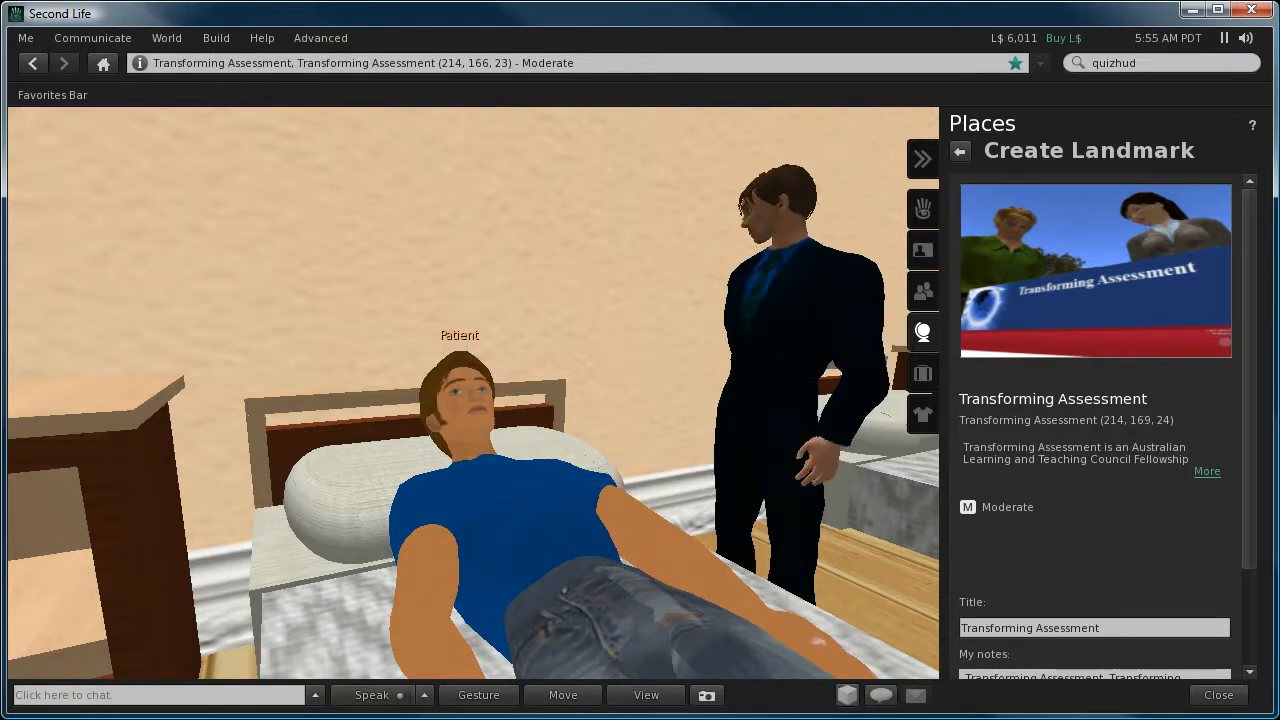